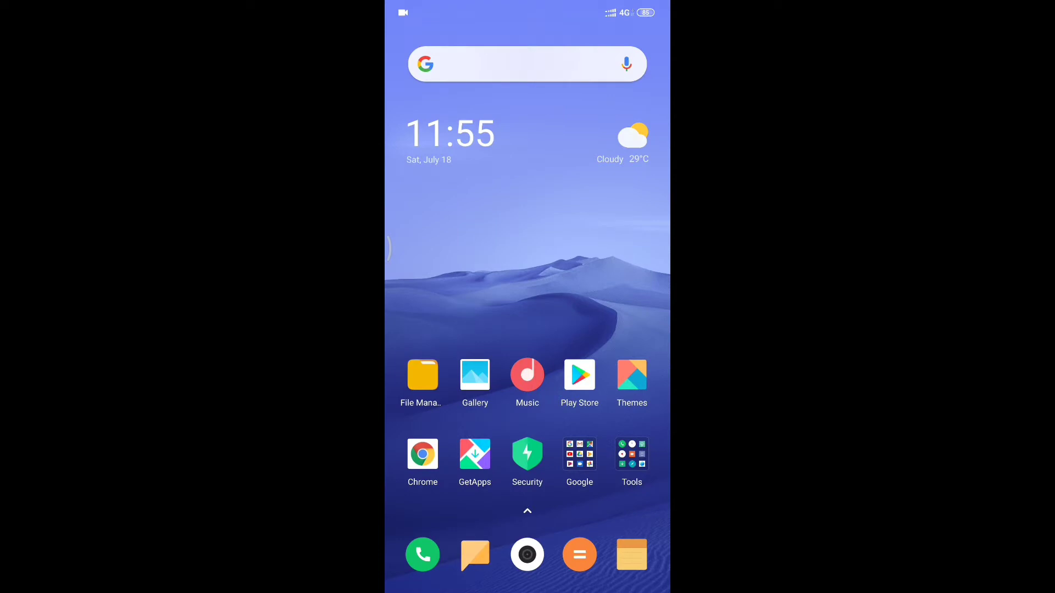
Search Play Store for 'youtube studio' and bring up the YouTube Studio app listing.
{"action": "left_click", "coordinate": [580, 376]}
{"action": "type", "text": "youtube s"}
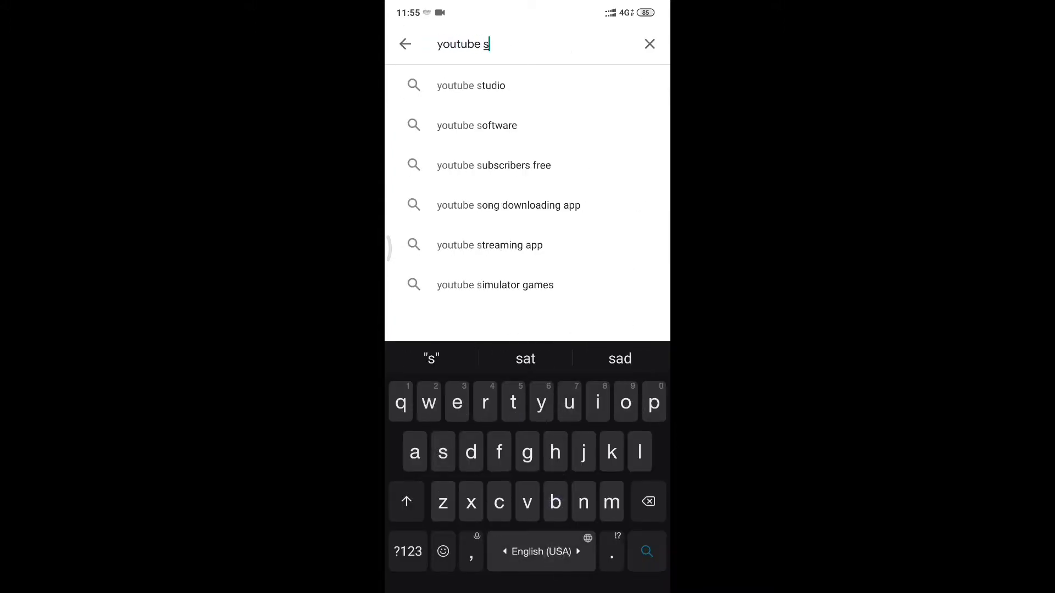
{"action": "left_click", "coordinate": [472, 86]}
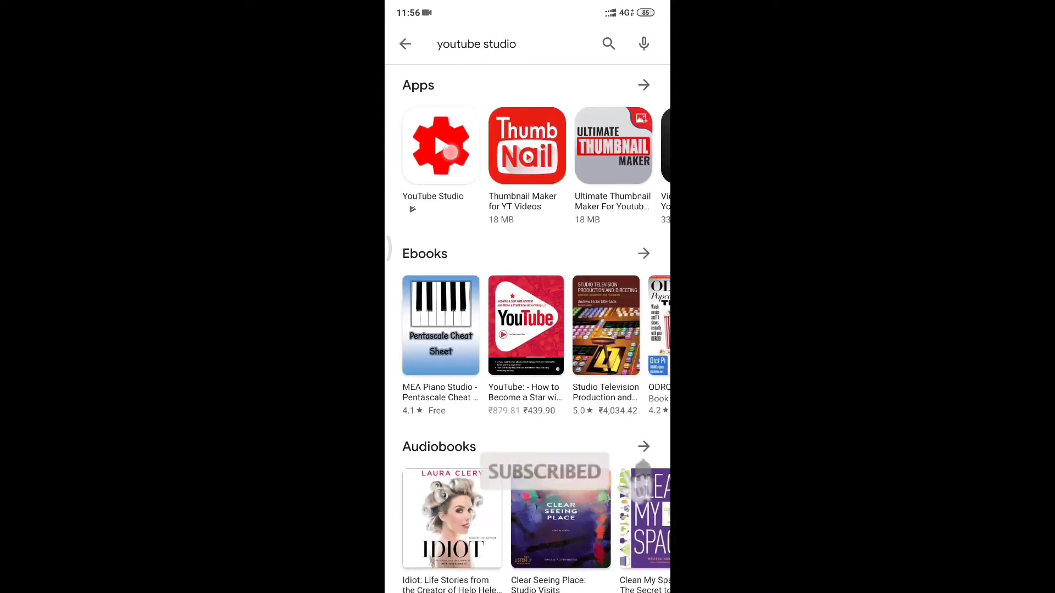
{"action": "left_click", "coordinate": [433, 145]}
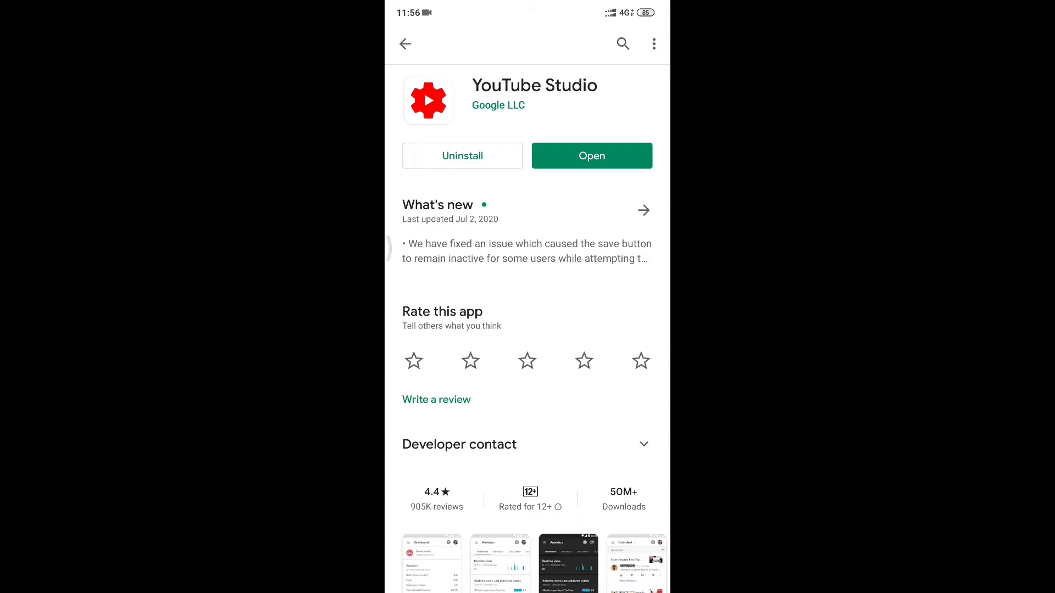
Launch YouTube Studio, finish the intro screens and edit the 'Test Mode Windows 7 Build 7600 Tamil' video.
{"action": "left_click", "coordinate": [592, 155]}
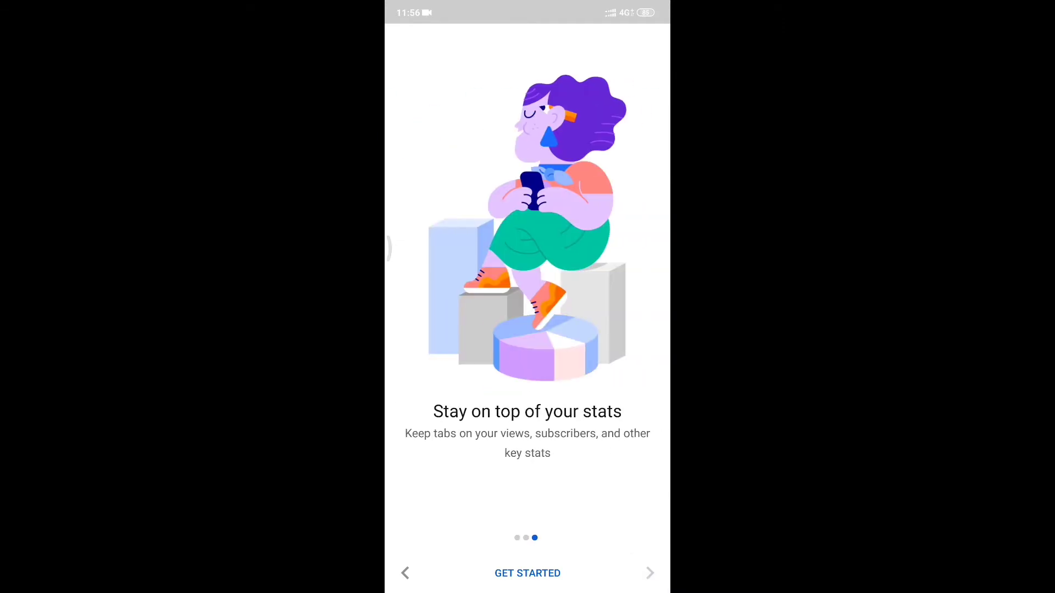
{"action": "left_click", "coordinate": [527, 574]}
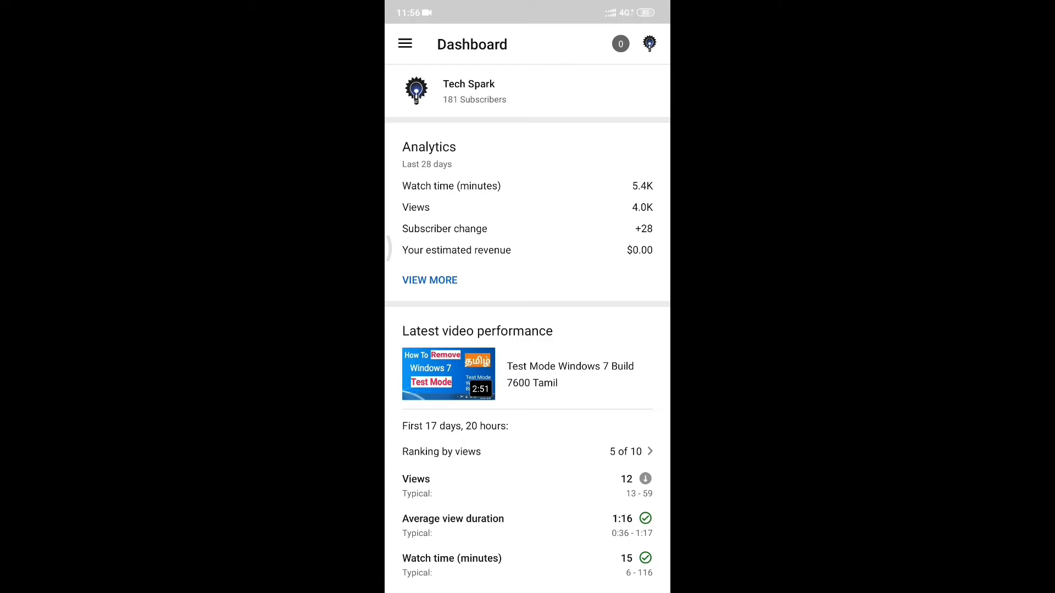
{"action": "left_click", "coordinate": [405, 43]}
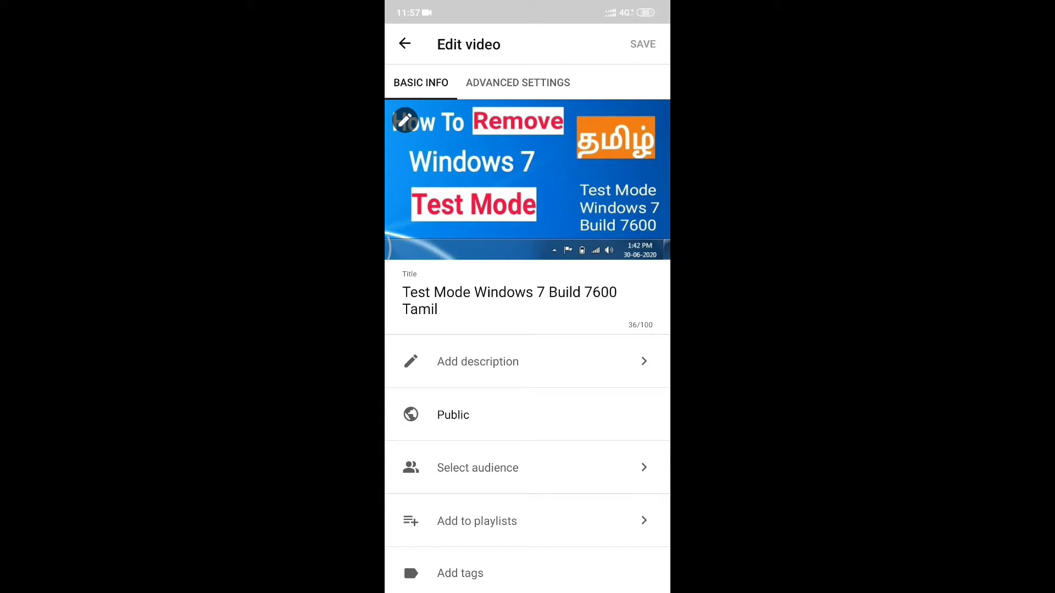
Replace the video's thumbnail with the skull balloon photo from the Zedge album and save.
{"action": "left_click", "coordinate": [403, 119]}
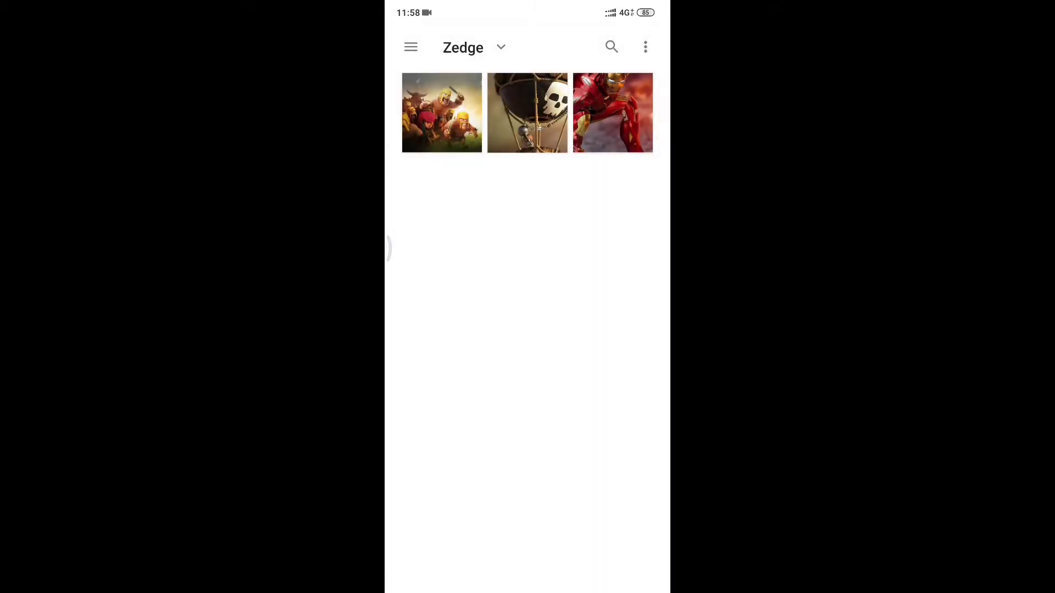
{"action": "left_click", "coordinate": [526, 112]}
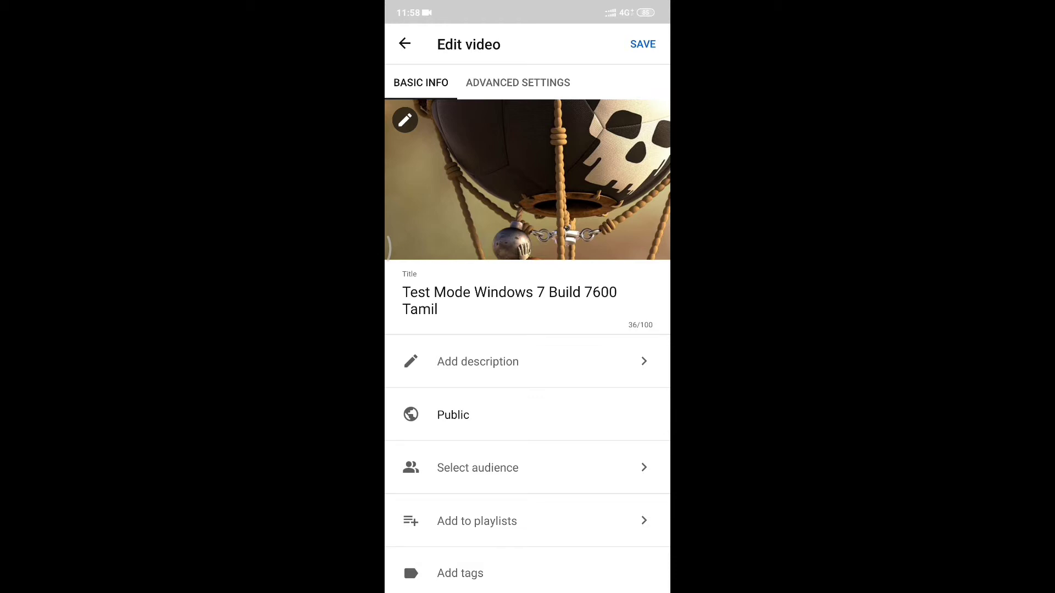
{"action": "left_click", "coordinate": [476, 499]}
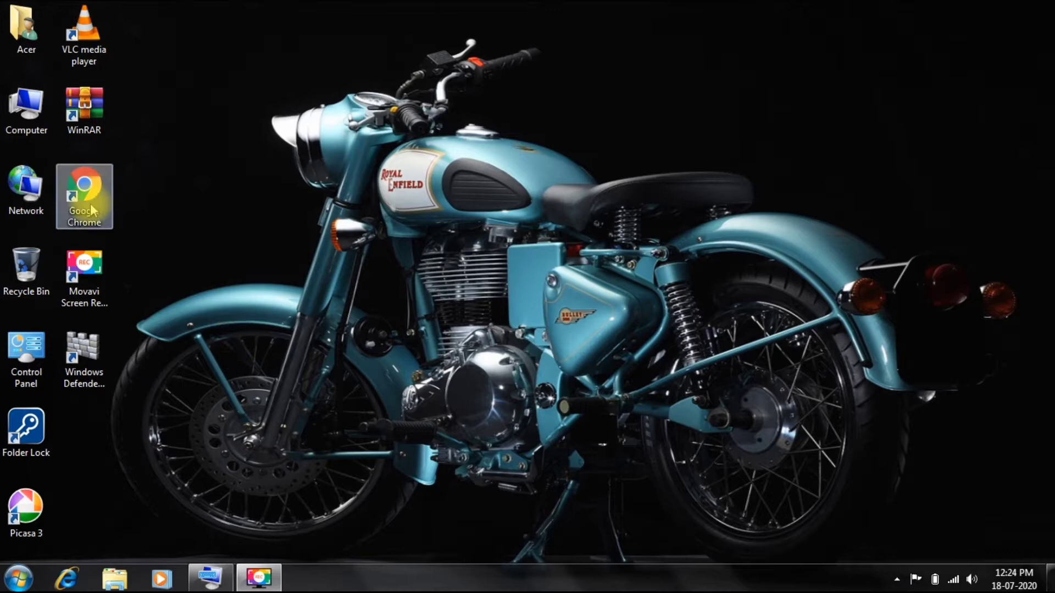
Launch Chrome onto YouTube's home page and bring up the account menu.
{"action": "double_click", "coordinate": [84, 196]}
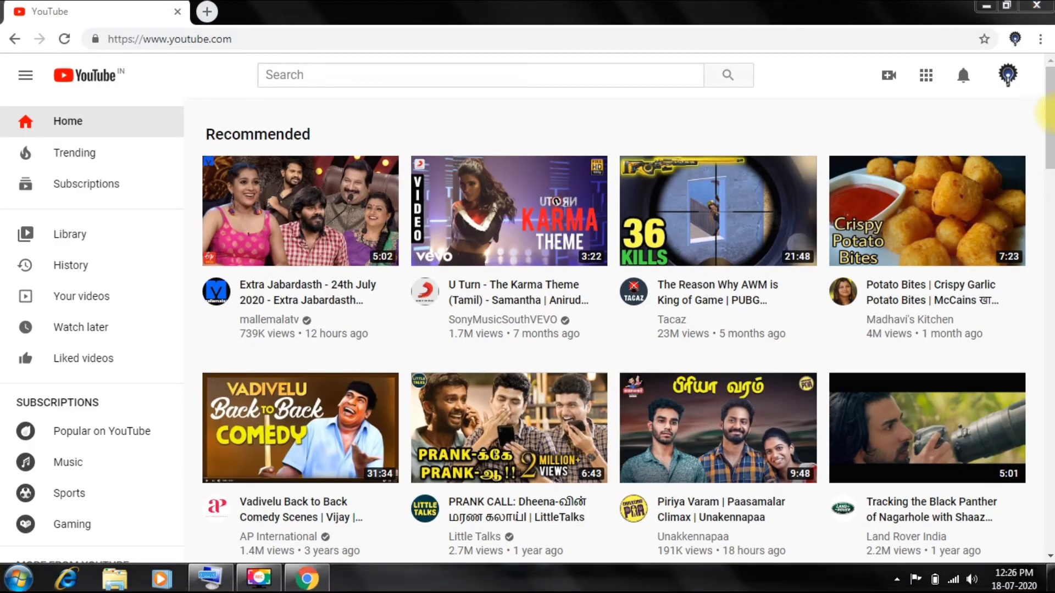
{"action": "mouse_move", "coordinate": [266, 139]}
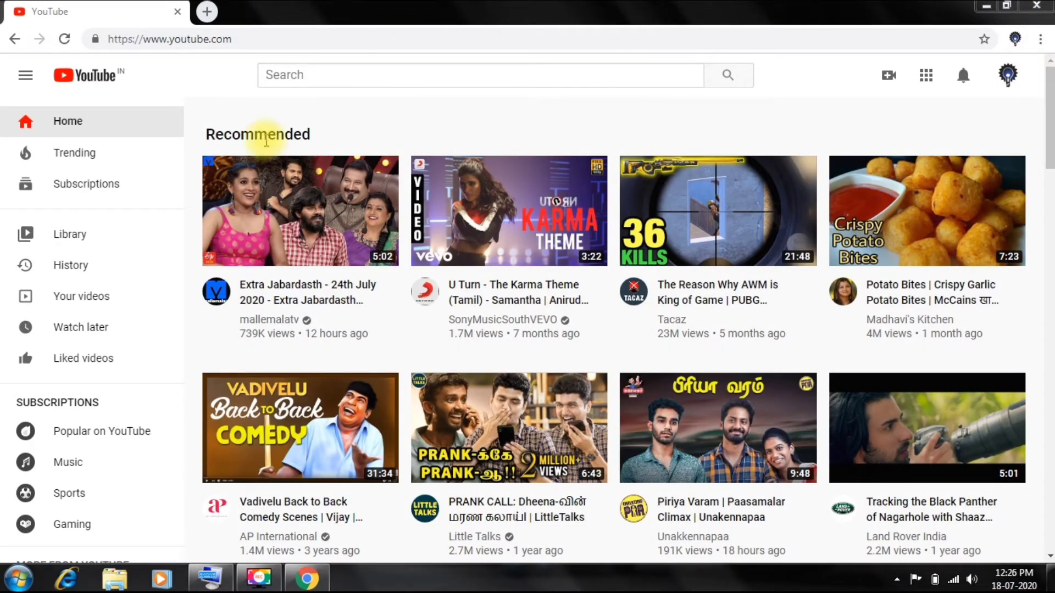
{"action": "mouse_move", "coordinate": [151, 92]}
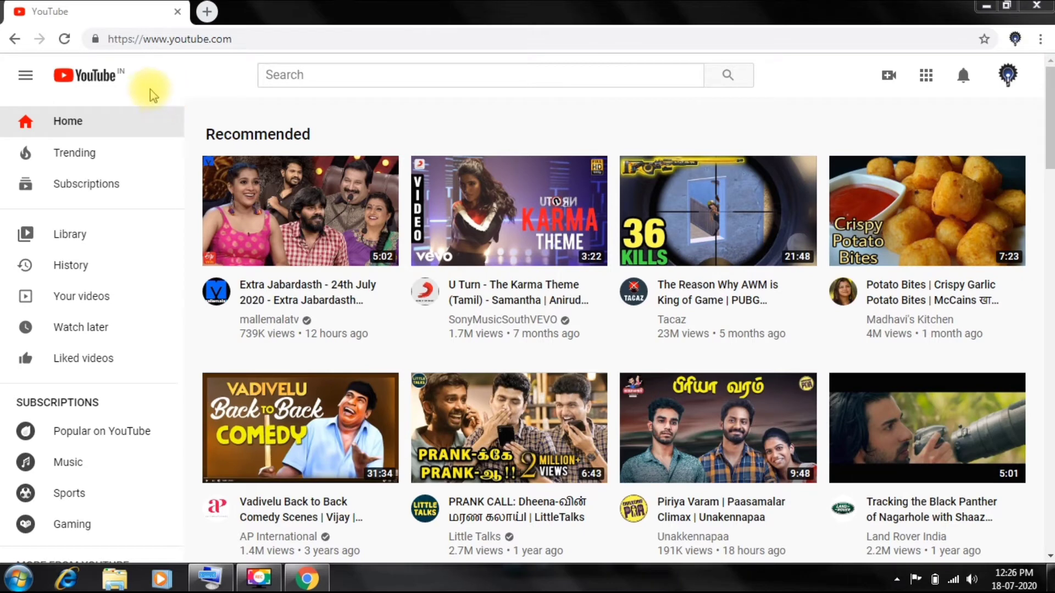
{"action": "mouse_move", "coordinate": [819, 121]}
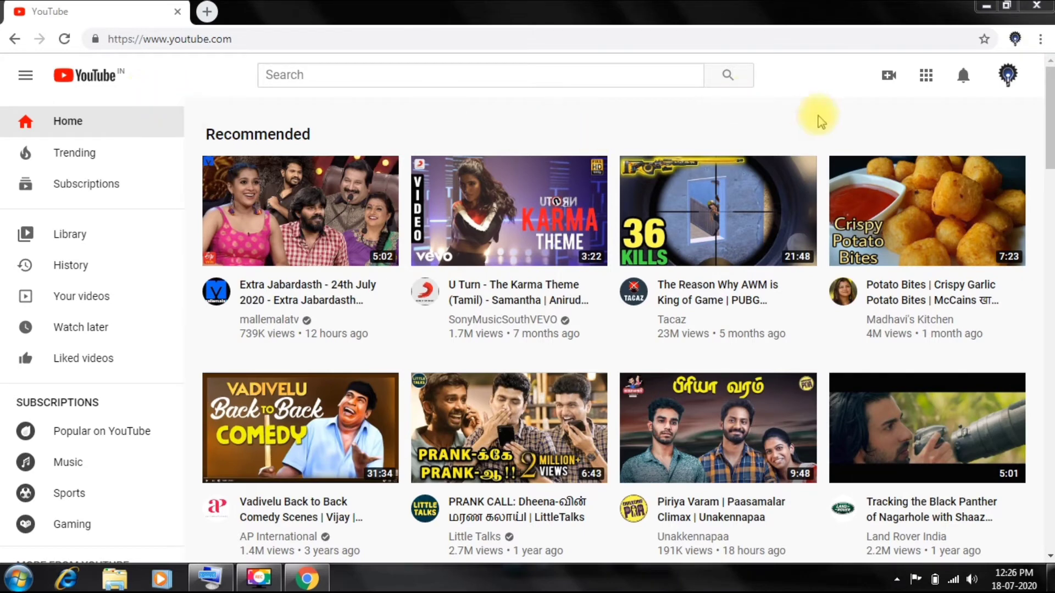
{"action": "mouse_move", "coordinate": [1007, 75]}
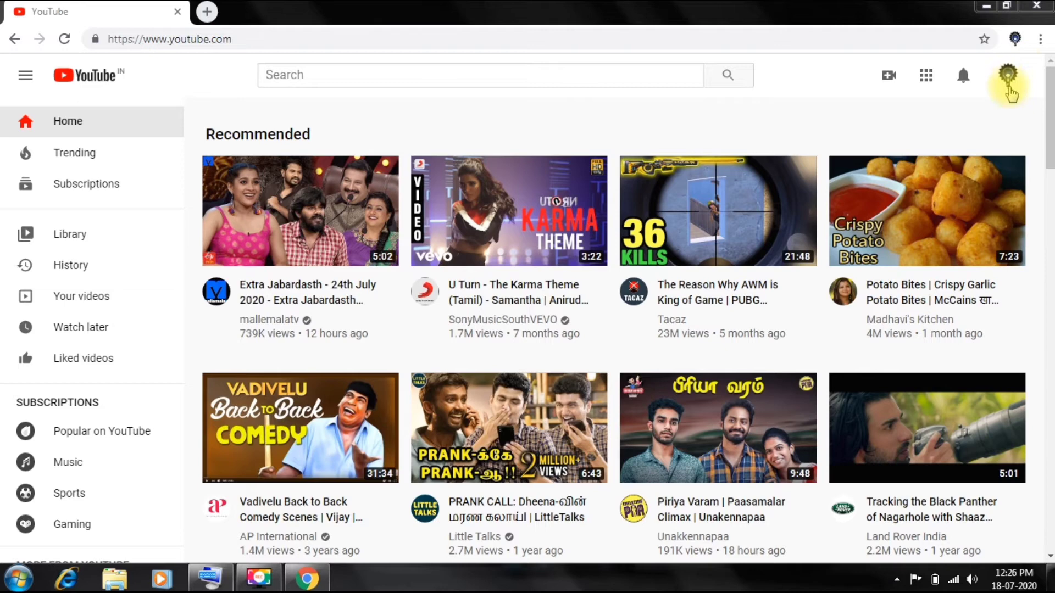
{"action": "mouse_move", "coordinate": [963, 73]}
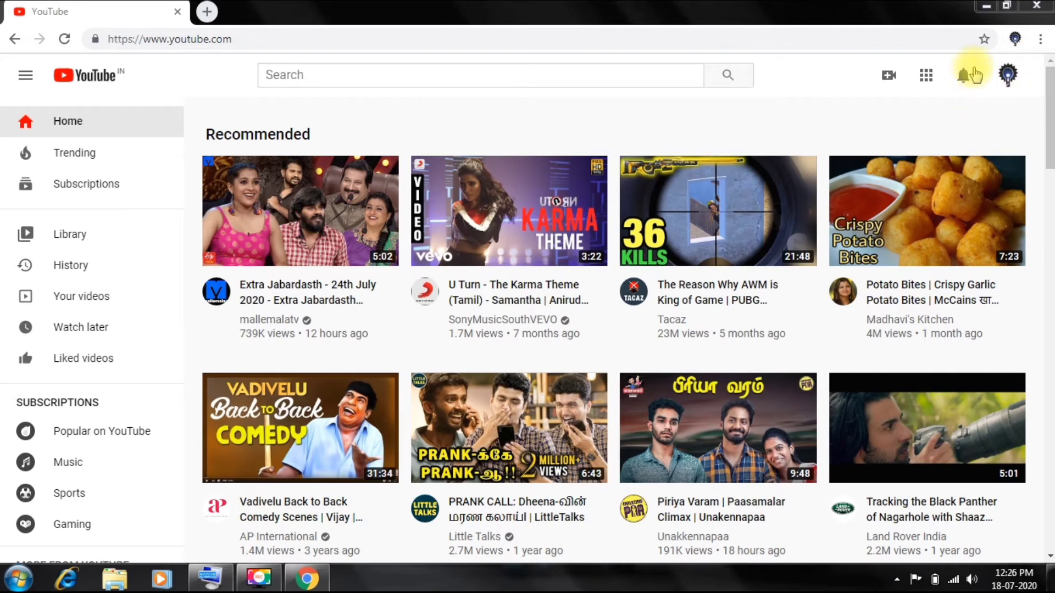
{"action": "mouse_move", "coordinate": [1009, 84]}
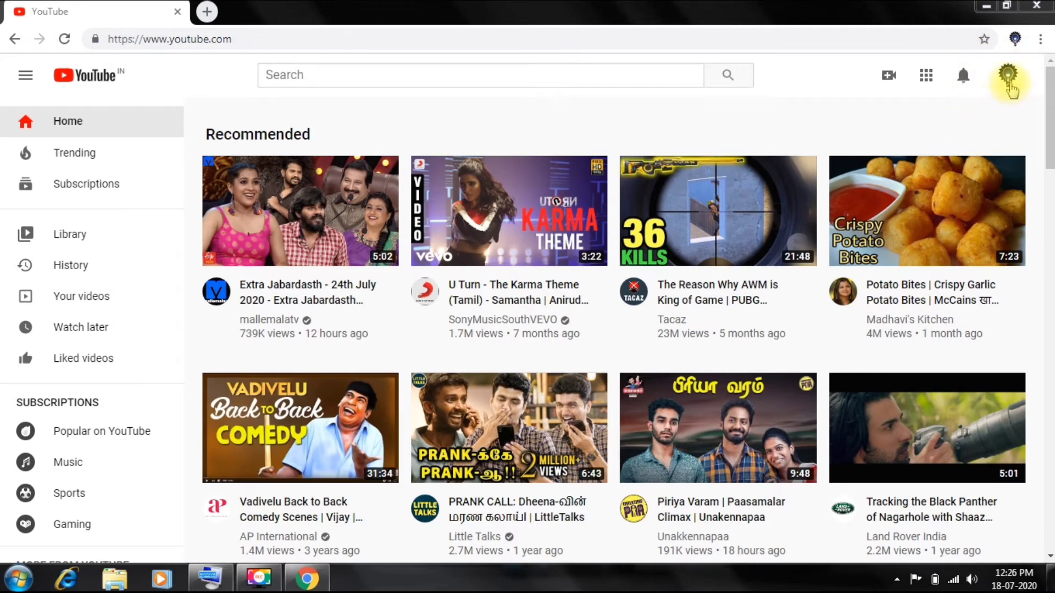
{"action": "left_click", "coordinate": [1008, 75]}
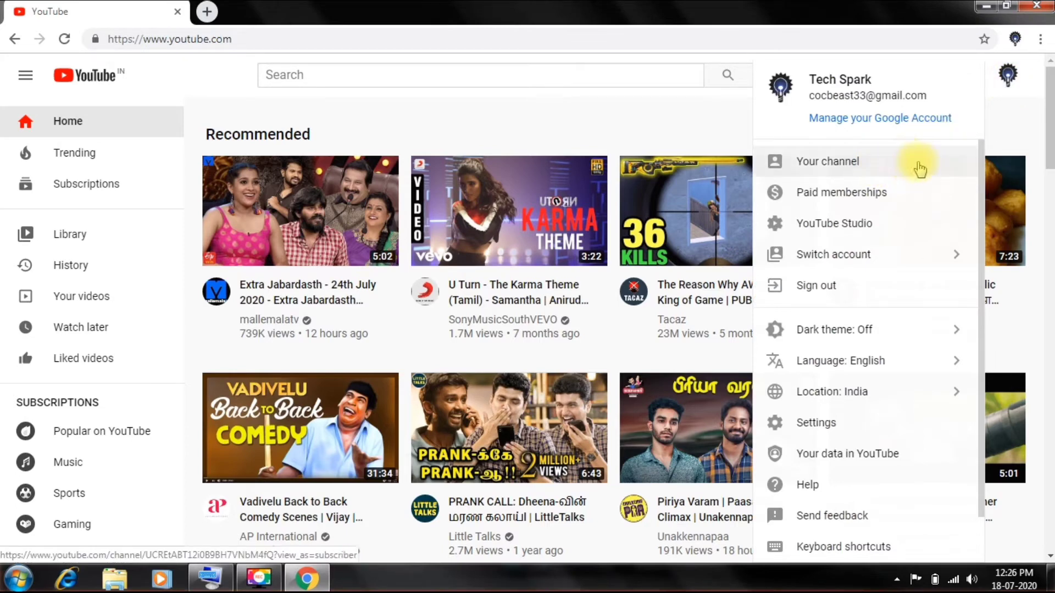
Go to the Tech Spark channel page, its customize view, then Video Manager in YouTube Studio.
{"action": "left_click", "coordinate": [827, 160]}
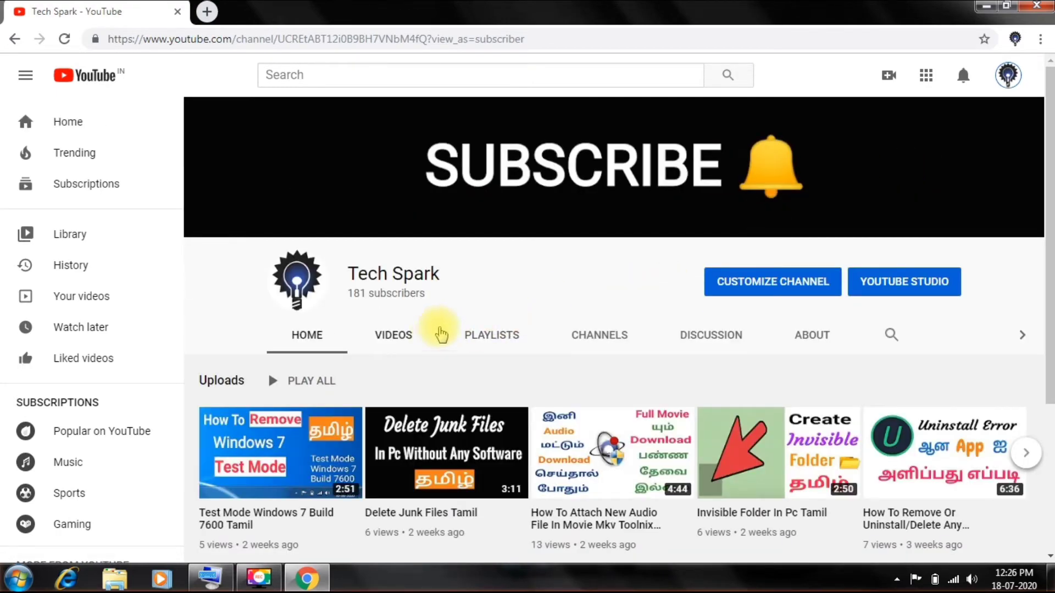
{"action": "mouse_move", "coordinate": [772, 282]}
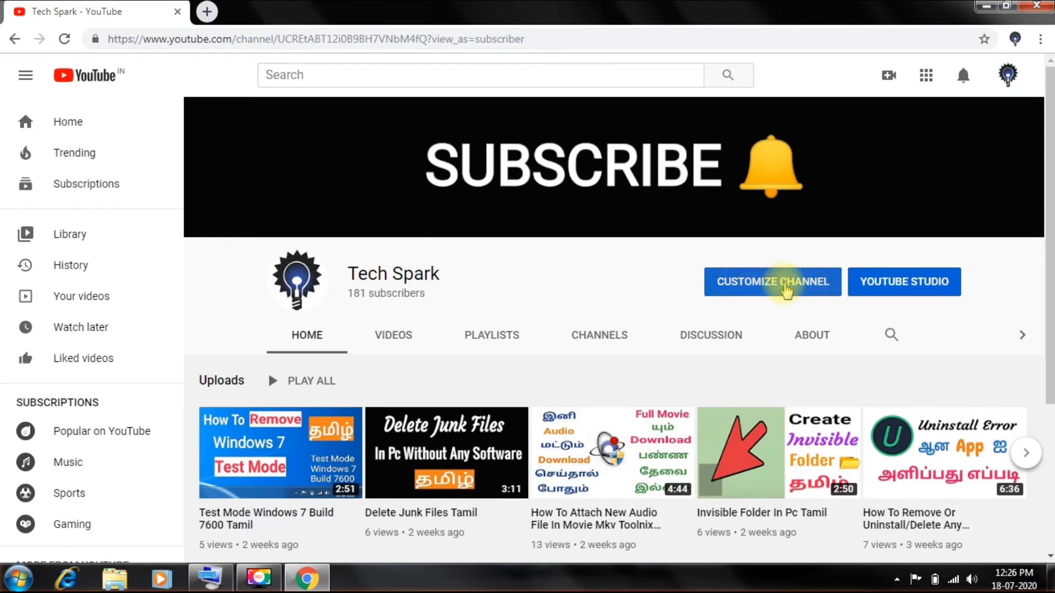
{"action": "left_click", "coordinate": [771, 282]}
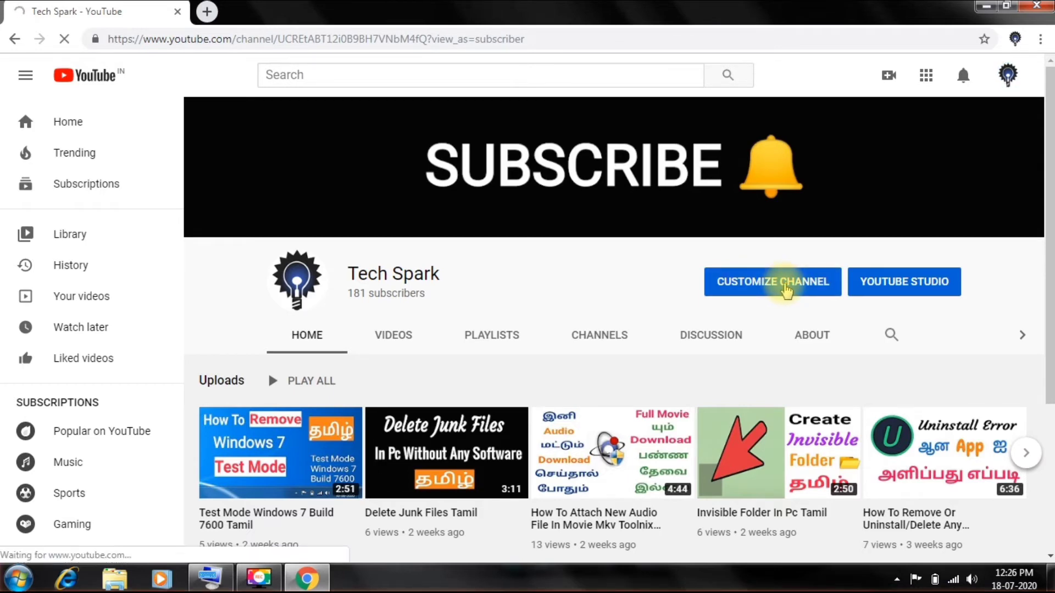
{"action": "left_click", "coordinate": [771, 281]}
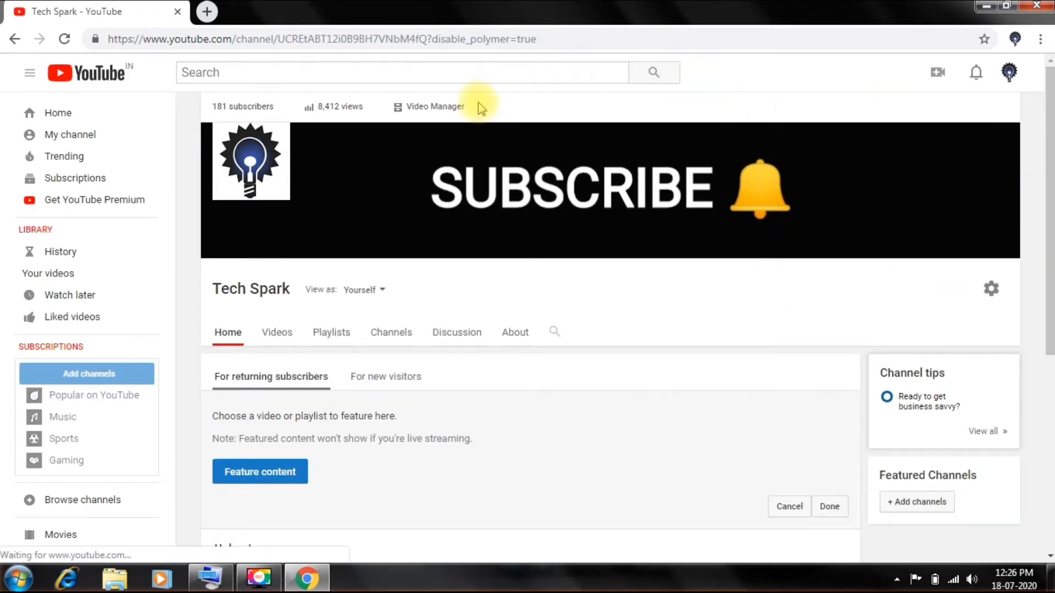
{"action": "mouse_move", "coordinate": [434, 106]}
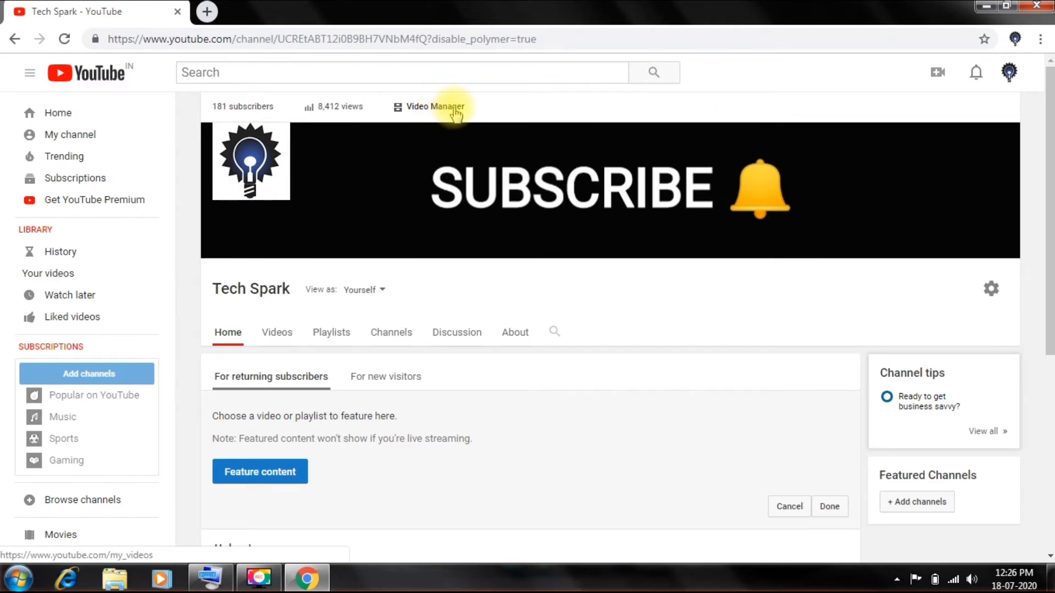
{"action": "left_click", "coordinate": [430, 107]}
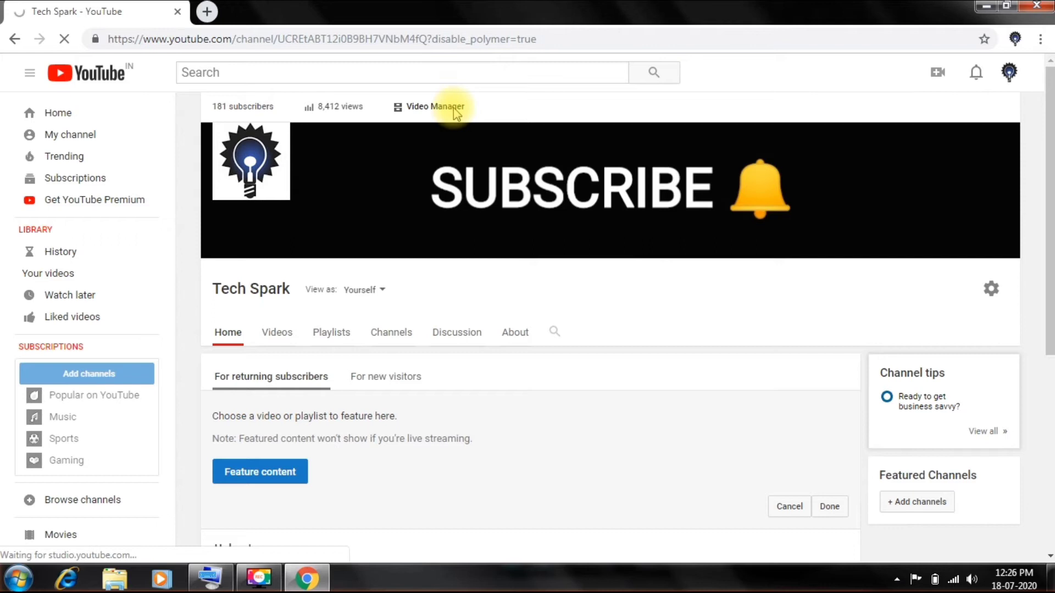
{"action": "left_click", "coordinate": [433, 107]}
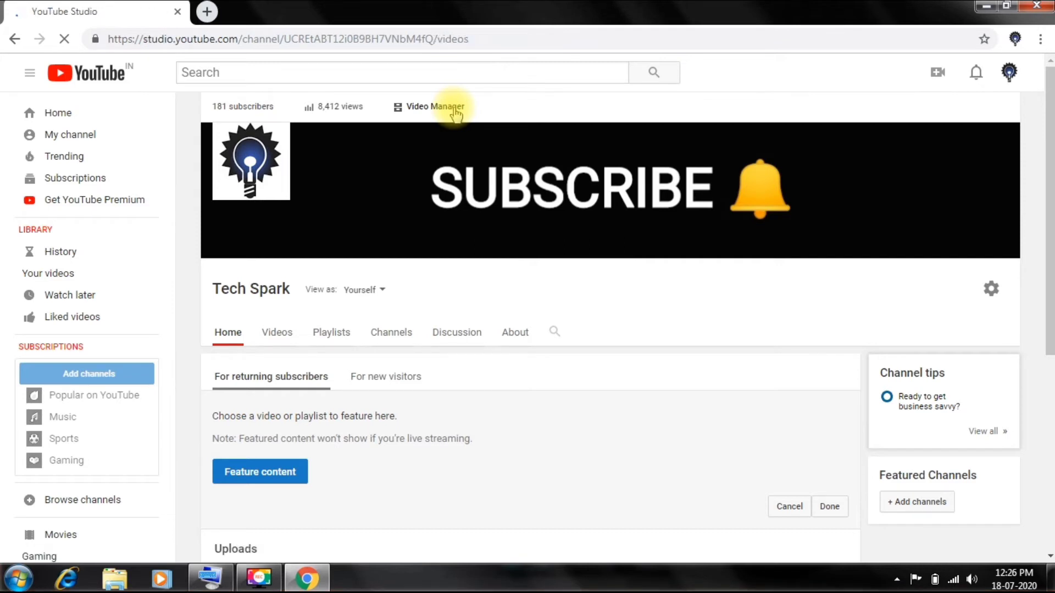
From Channel videos, load the 'Delete Junk Files Tamil' details page in a new tab.
{"action": "left_click", "coordinate": [432, 106]}
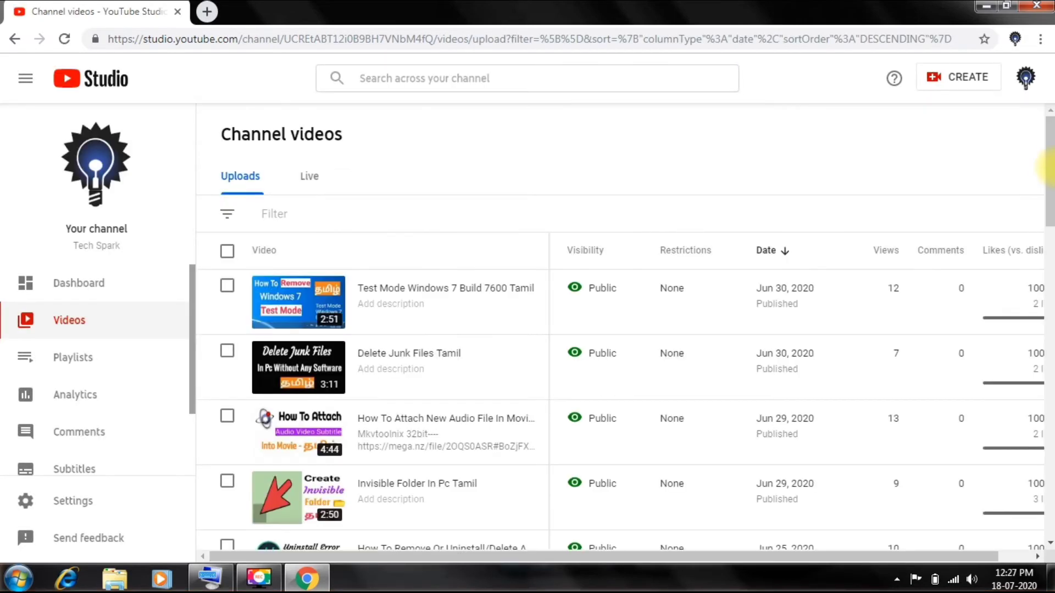
{"action": "mouse_move", "coordinate": [603, 273]}
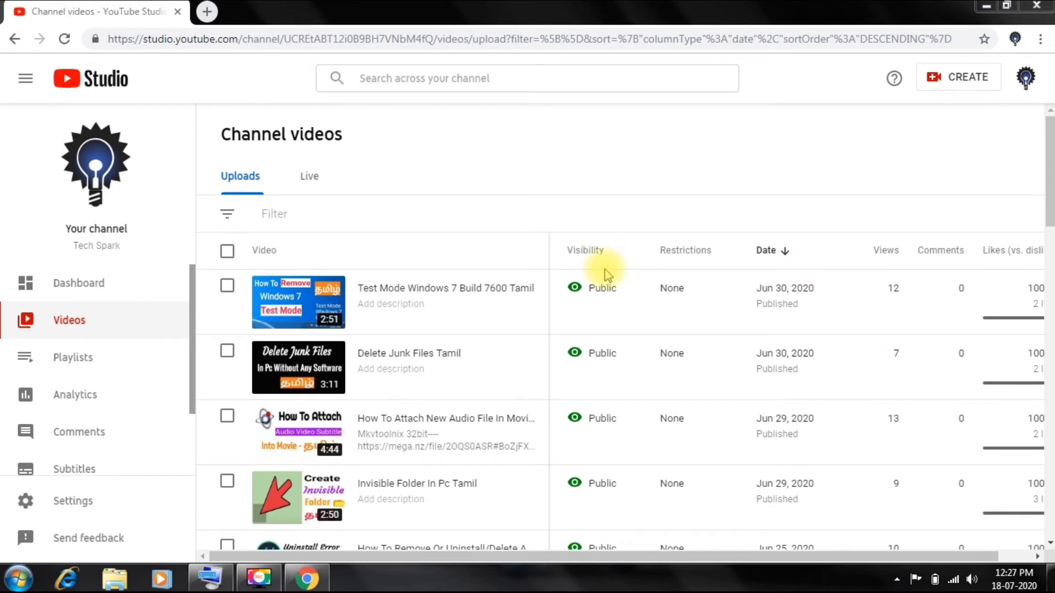
{"action": "mouse_move", "coordinate": [503, 285]}
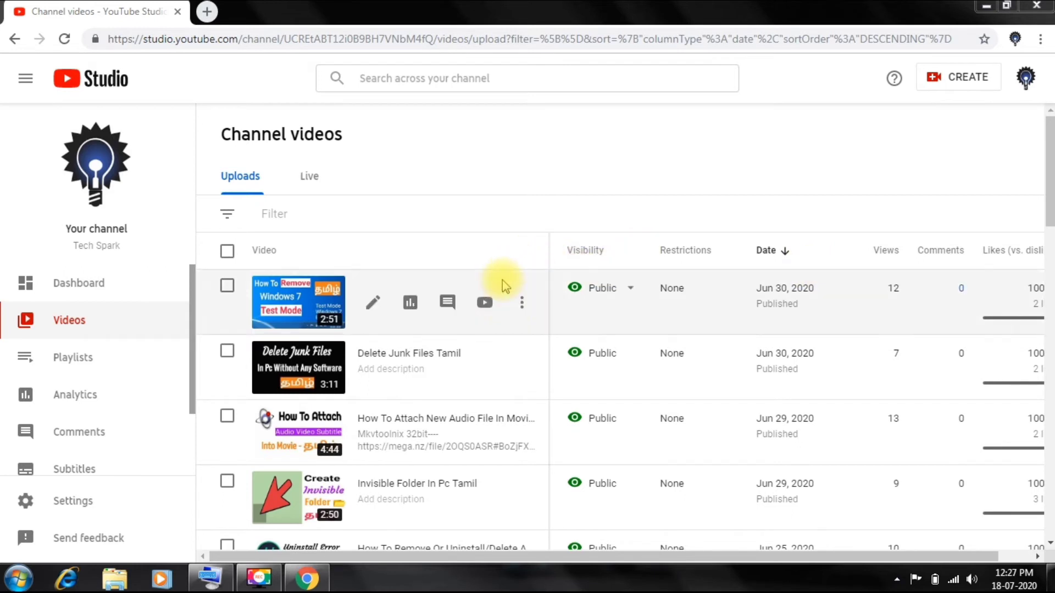
{"action": "mouse_move", "coordinate": [535, 355]}
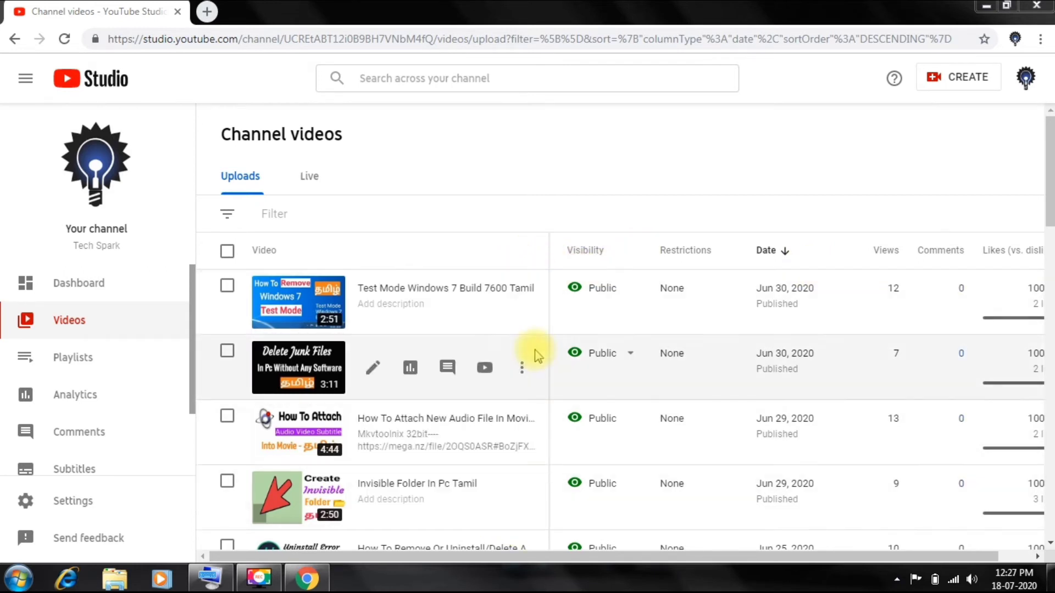
{"action": "mouse_move", "coordinate": [355, 367]}
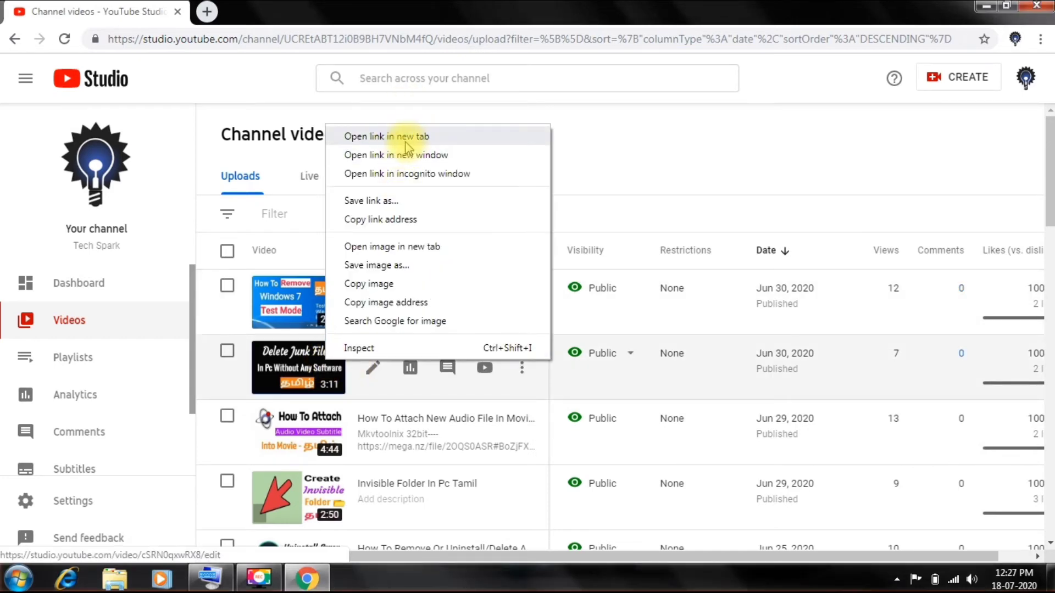
{"action": "mouse_move", "coordinate": [437, 140]}
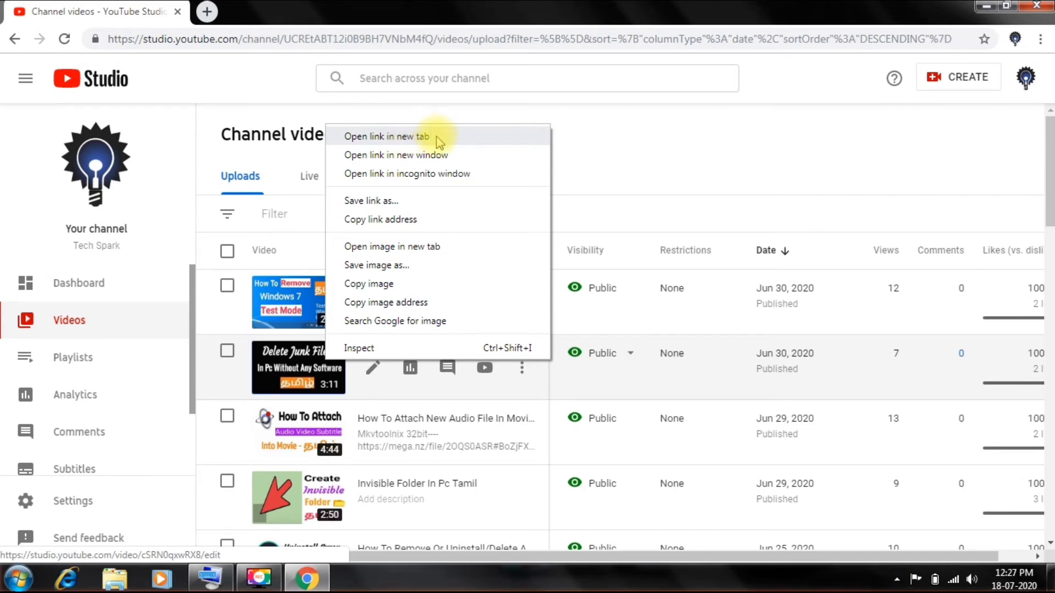
{"action": "left_click", "coordinate": [385, 136]}
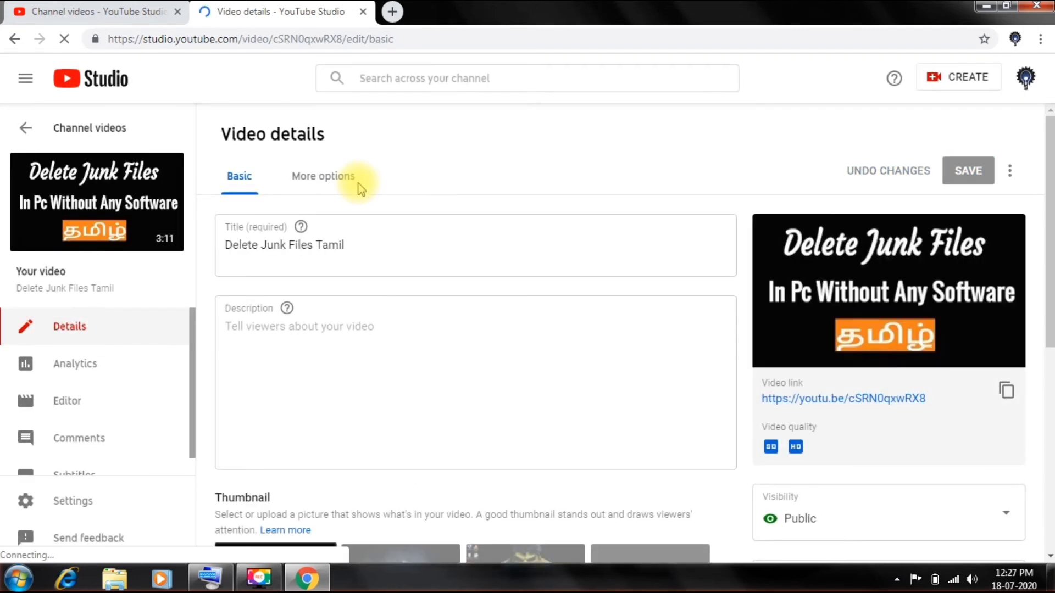
{"action": "mouse_move", "coordinate": [587, 279]}
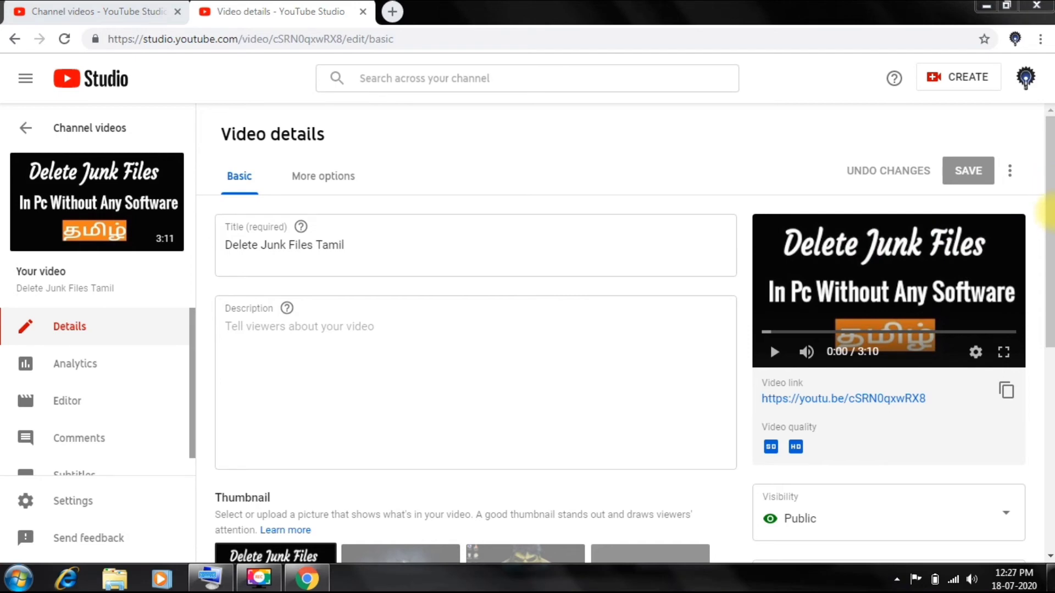
Pick the purple 'Thanks for watching' frame as thumbnail and bring up the custom thumbnail's options.
{"action": "scroll", "scroll_direction": "down", "scroll_amount": 3}
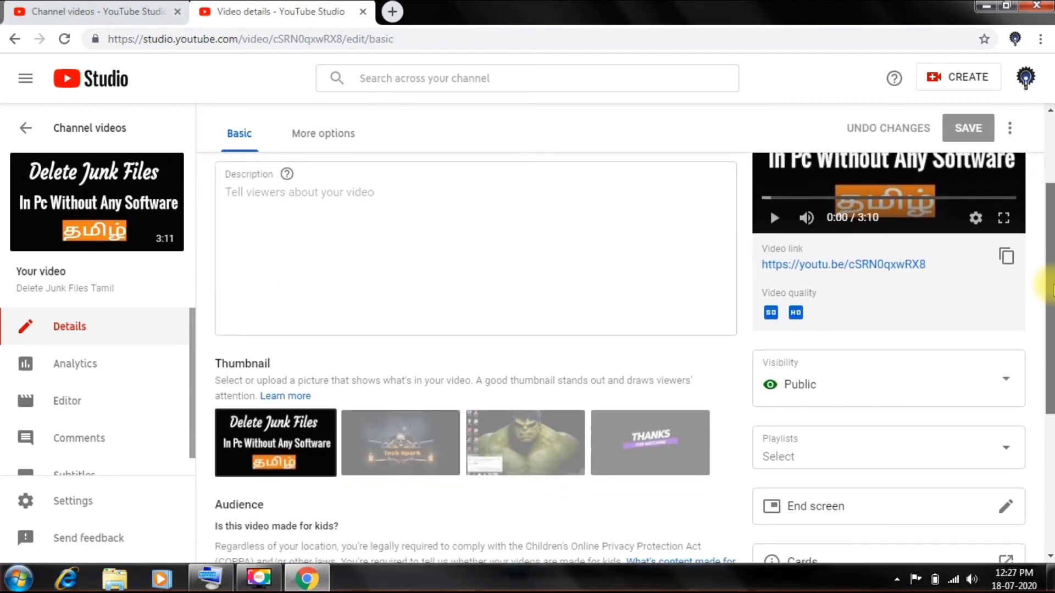
{"action": "scroll", "scroll_direction": "down", "scroll_amount": 3}
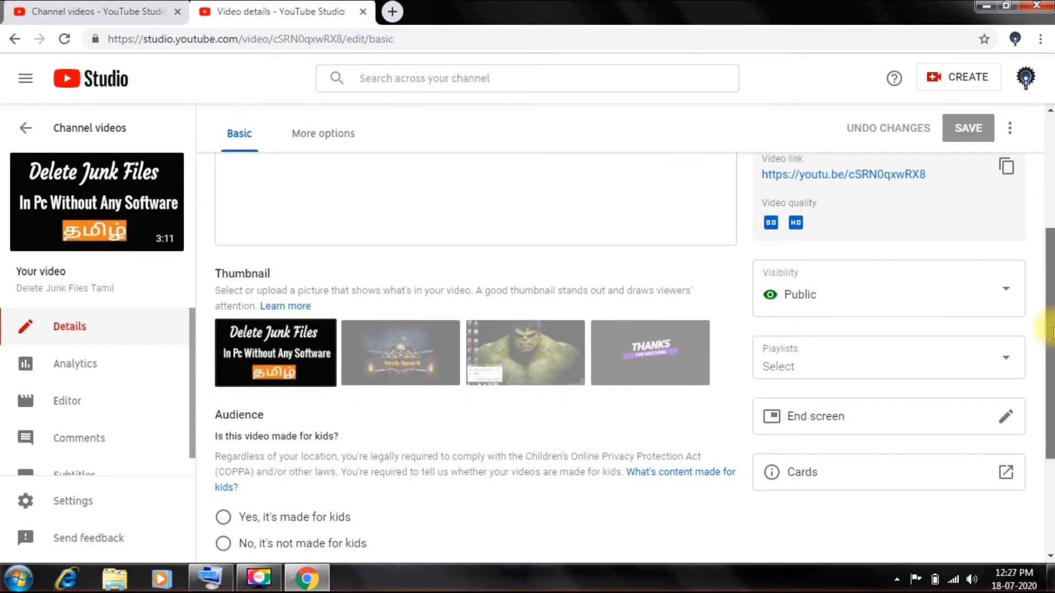
{"action": "scroll", "scroll_direction": "down", "scroll_amount": 3}
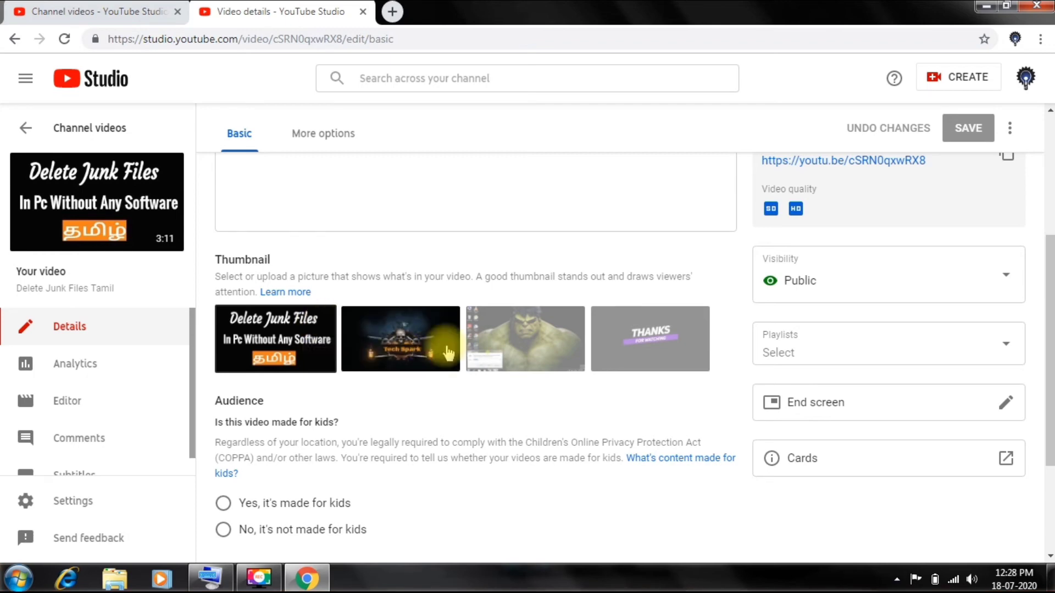
{"action": "mouse_move", "coordinate": [613, 358]}
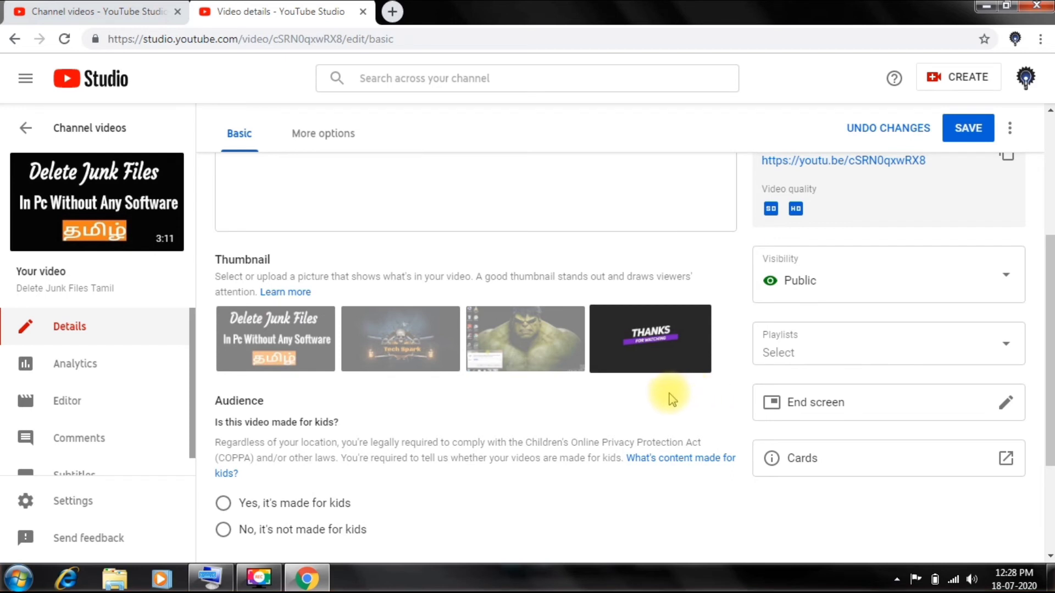
{"action": "mouse_move", "coordinate": [534, 389]}
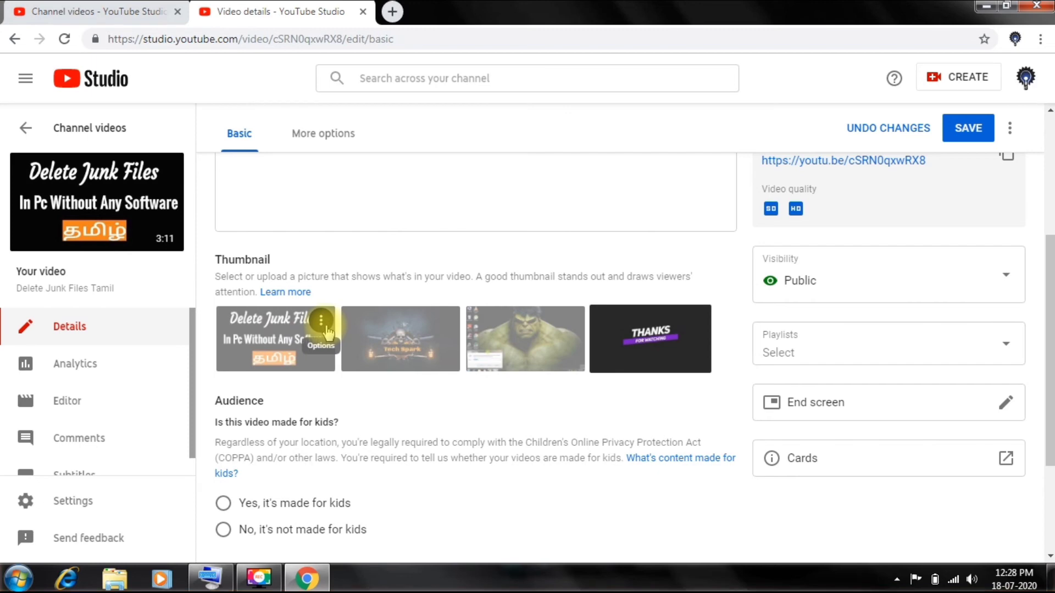
{"action": "left_click", "coordinate": [321, 319]}
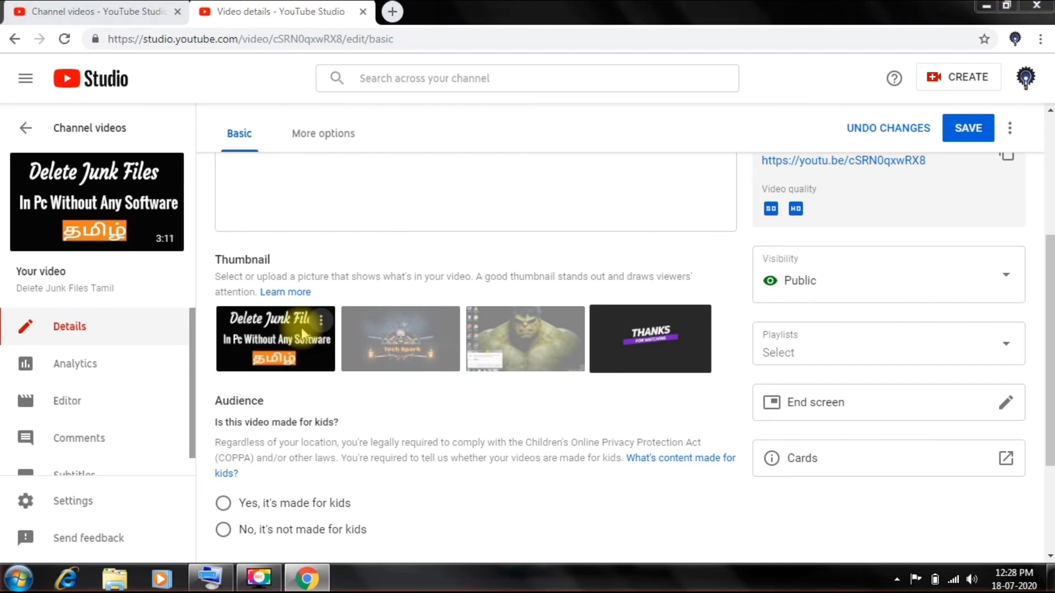
Change the custom thumbnail to the 'Amazing Desktop Wallpapers 2 (9)' image from the Open dialog.
{"action": "left_click", "coordinate": [302, 321]}
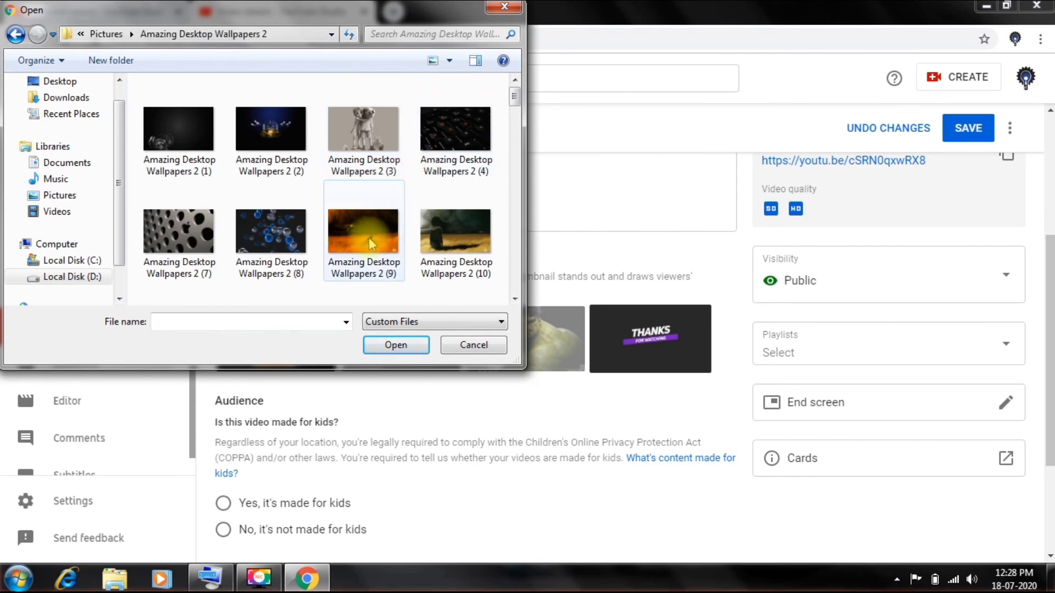
{"action": "left_click", "coordinate": [364, 232]}
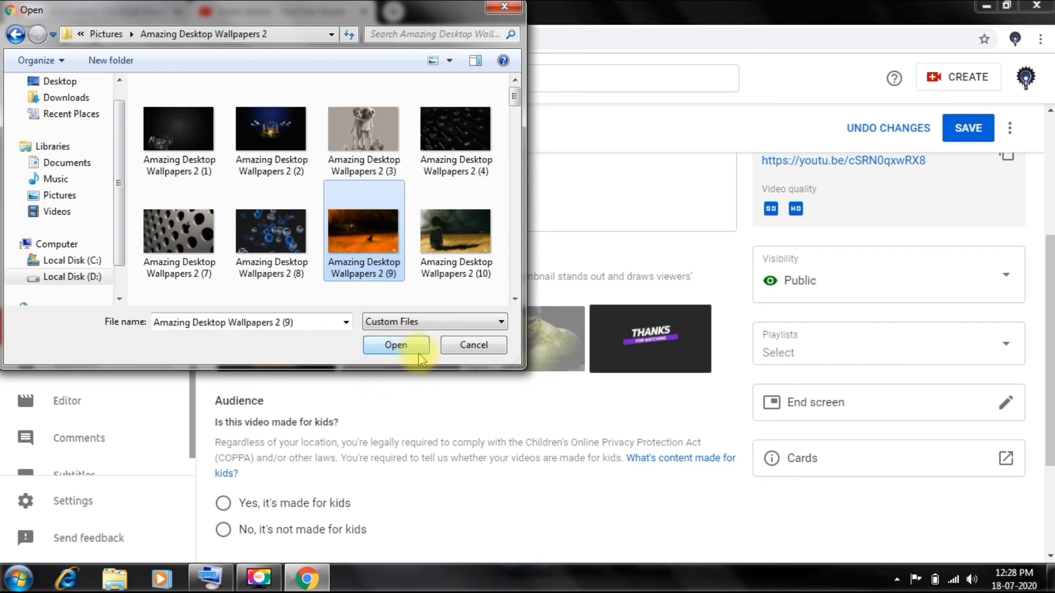
{"action": "left_click", "coordinate": [396, 344]}
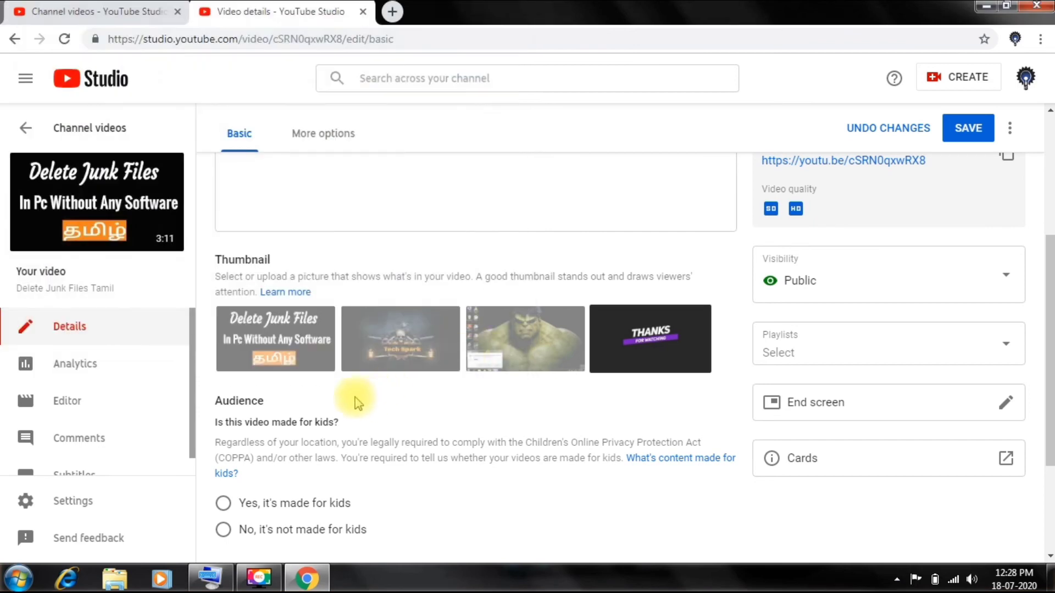
{"action": "mouse_move", "coordinate": [369, 371]}
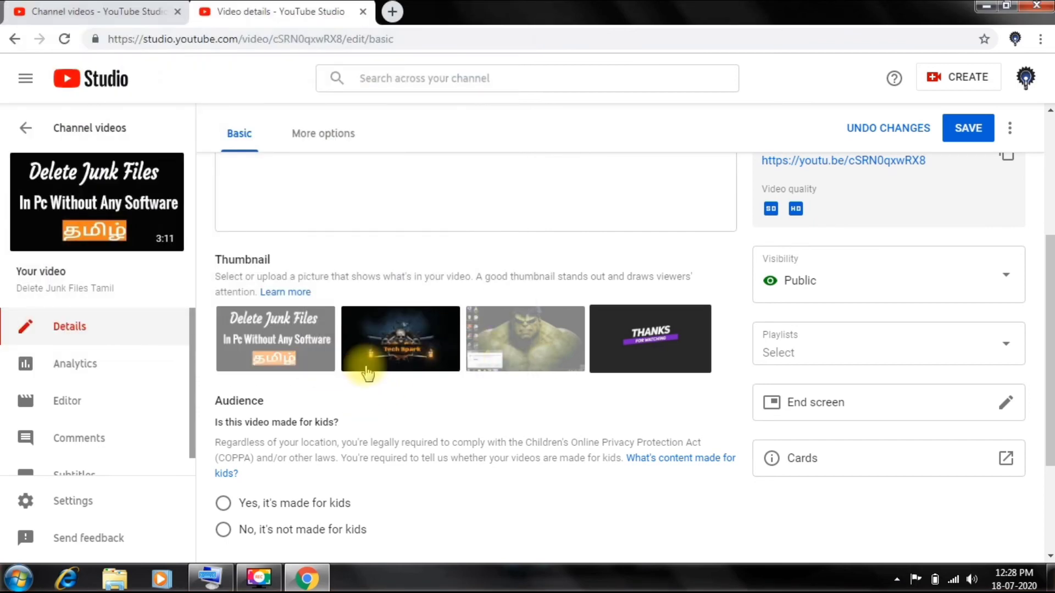
{"action": "mouse_move", "coordinate": [339, 361]}
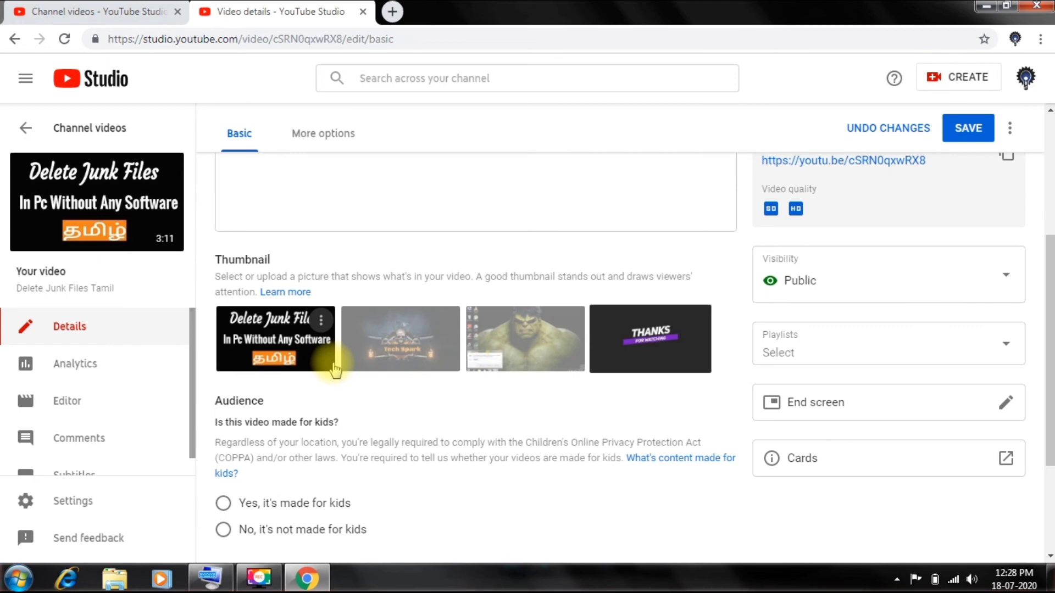
{"action": "mouse_move", "coordinate": [755, 210]}
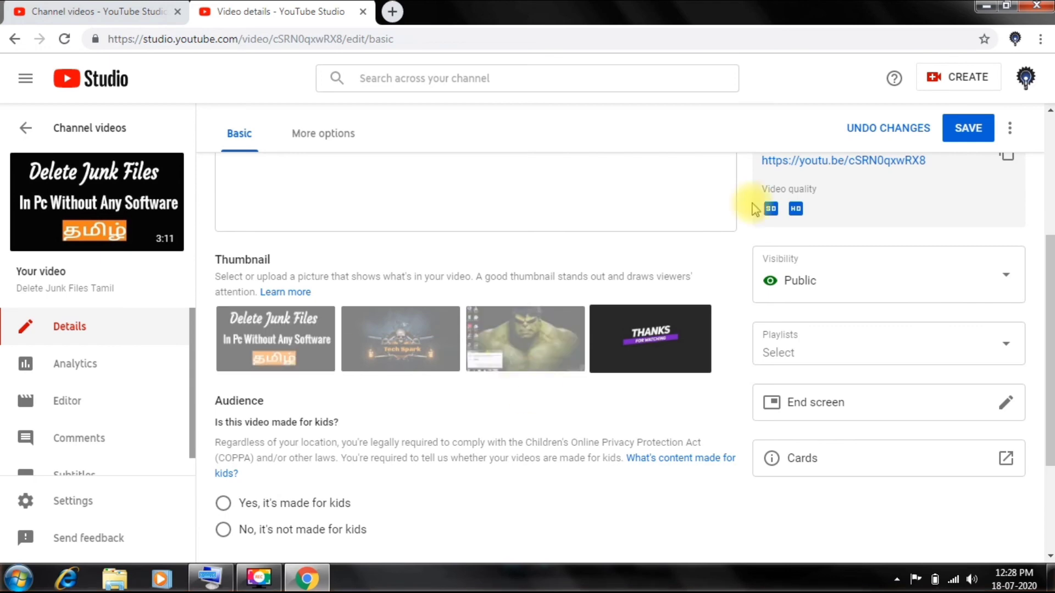